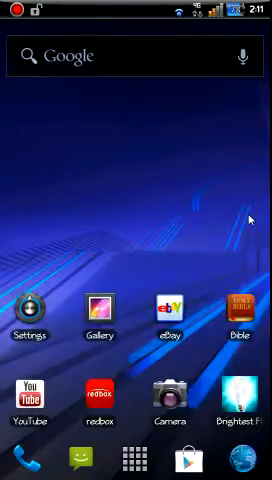
Look through the list of apps to hide and save it, returning to Preferences
{"action": "scroll", "scroll_direction": "left", "scroll_amount": 3}
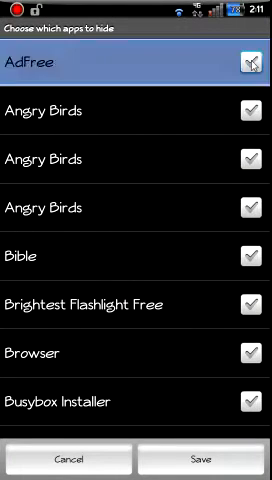
{"action": "left_click", "coordinate": [252, 64]}
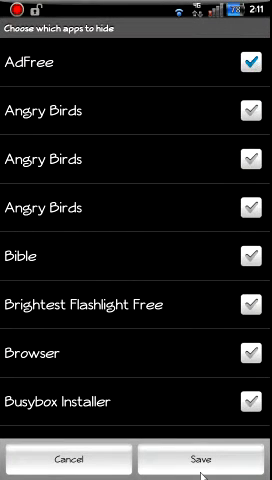
{"action": "left_click", "coordinate": [206, 460]}
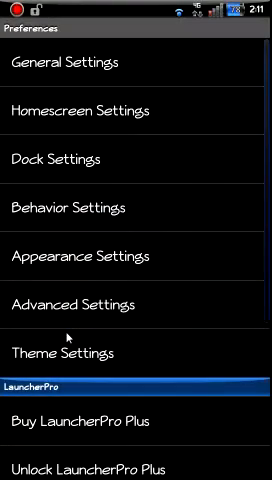
Scroll down through the Preferences list before heading to the app drawer
{"action": "scroll", "scroll_direction": "down", "scroll_amount": 3}
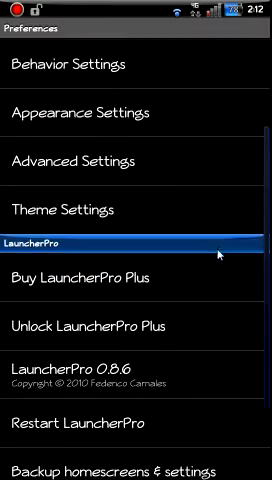
{"action": "scroll", "scroll_direction": "down", "scroll_amount": 3}
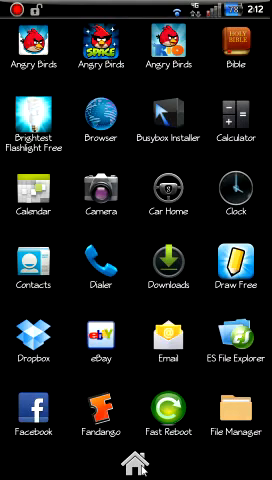
Go home, enter Preferences > General Settings, revisit Hidden Apps and save it
{"action": "left_click", "coordinate": [136, 462]}
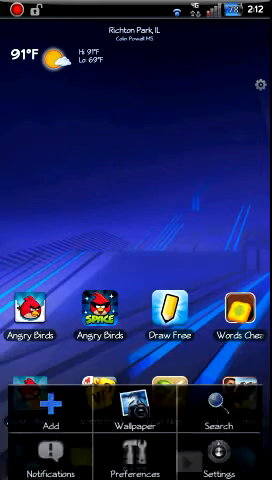
{"action": "left_click", "coordinate": [136, 458]}
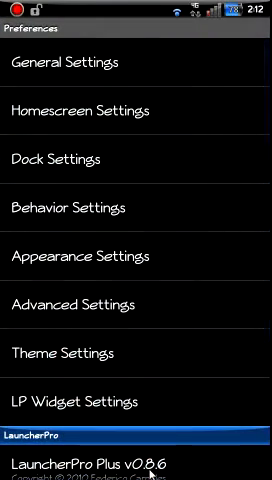
{"action": "mouse_move", "coordinate": [188, 76]}
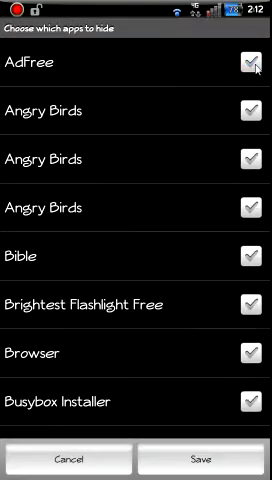
{"action": "left_click", "coordinate": [204, 460]}
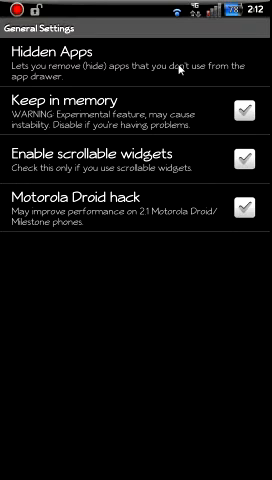
Back out of General Settings toward Homescreen Settings and the transition effect chooser
{"action": "key", "text": "Back"}
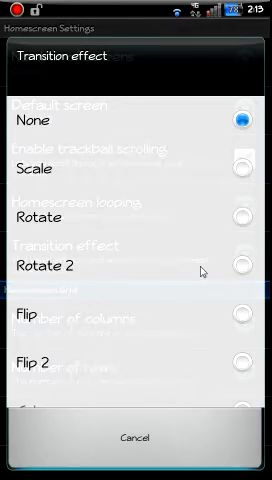
Close the transition chooser, swipe across the home screens, and reopen Homescreen Settings
{"action": "left_click", "coordinate": [136, 440]}
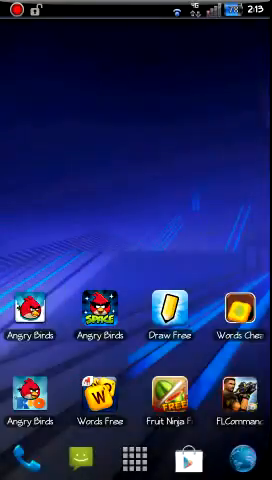
{"action": "scroll", "scroll_direction": "left", "scroll_amount": 3}
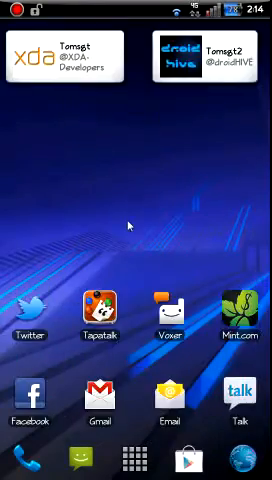
{"action": "scroll", "scroll_direction": "left", "scroll_amount": 3}
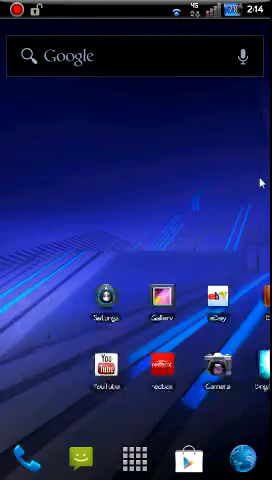
{"action": "scroll", "scroll_direction": "left", "scroll_amount": 3}
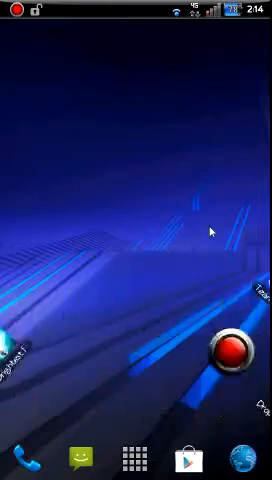
{"action": "left_click", "coordinate": [136, 452]}
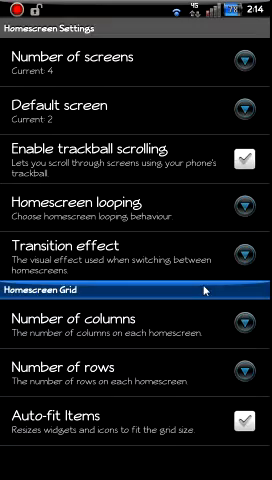
Back out of Homescreen Settings to the home screen
{"action": "key", "text": "back"}
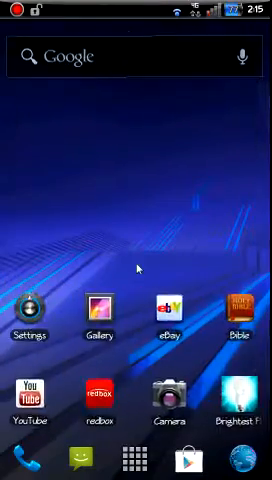
Swipe through the home screens to preview the 3D transition effect
{"action": "scroll", "scroll_direction": "left", "scroll_amount": 3}
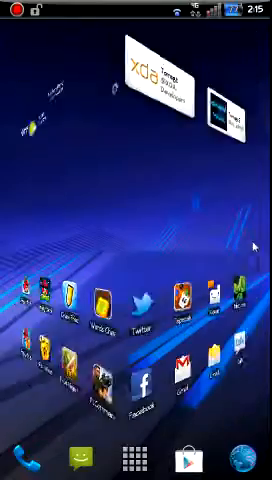
{"action": "scroll", "scroll_direction": "left", "scroll_amount": 3}
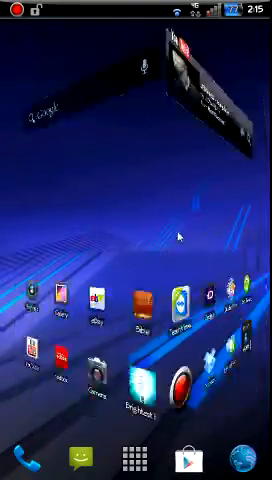
{"action": "scroll", "scroll_direction": "left", "scroll_amount": 3}
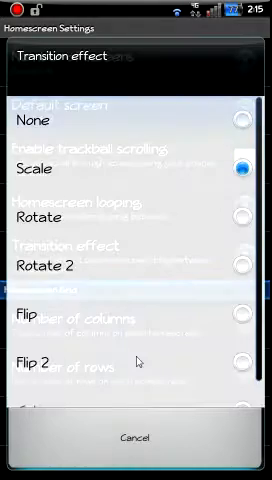
Pick a new transition effect, confirm Yes on the restart prompt, and swipe the restarted home screen
{"action": "left_click", "coordinate": [136, 436]}
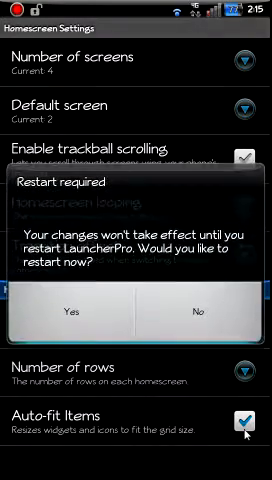
{"action": "left_click", "coordinate": [70, 312]}
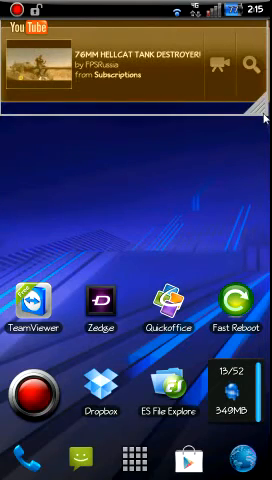
{"action": "scroll", "scroll_direction": "left", "scroll_amount": 3}
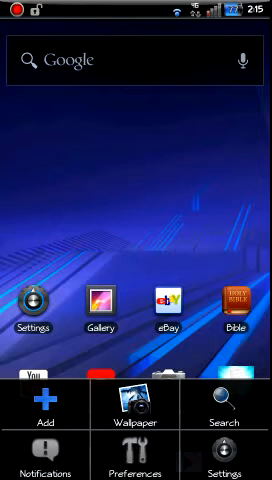
Enter Preferences, glance at Dock Settings and back out toward Behavior Settings
{"action": "left_click", "coordinate": [136, 446]}
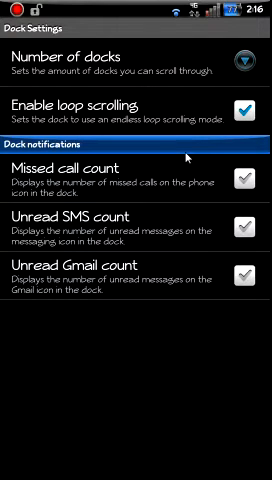
{"action": "key", "text": "back"}
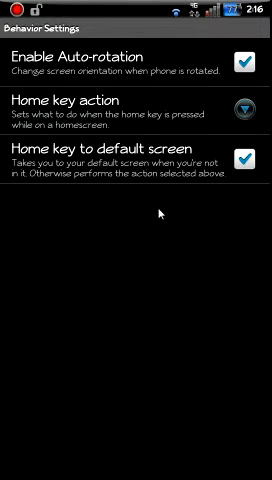
View the Home key action choices, cancel without changing, and back out to Preferences
{"action": "left_click", "coordinate": [248, 104]}
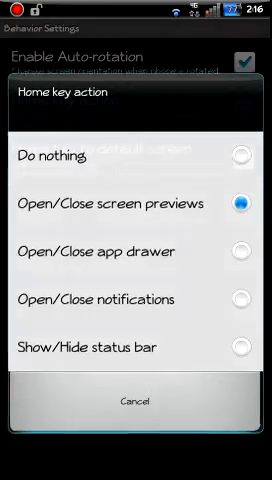
{"action": "left_click", "coordinate": [136, 400]}
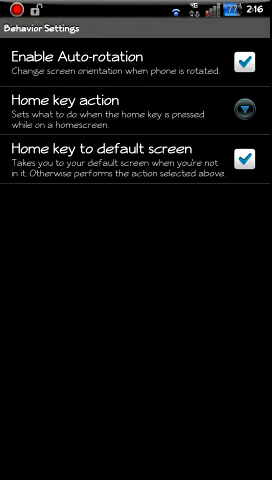
{"action": "key", "text": "back"}
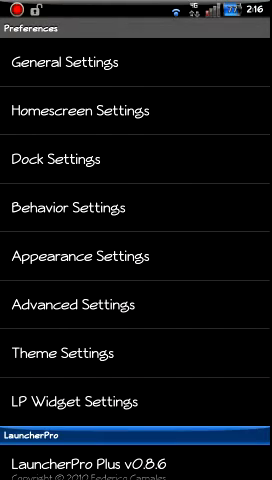
Enter Appearance Settings, return to the home screen, then reopen the launcher preferences
{"action": "left_click", "coordinate": [84, 256]}
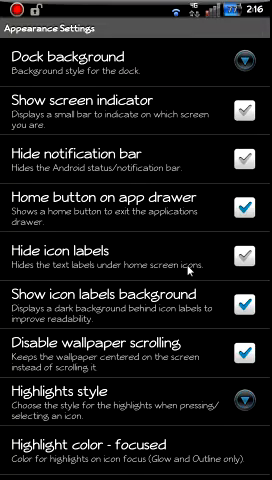
{"action": "key", "text": "Back"}
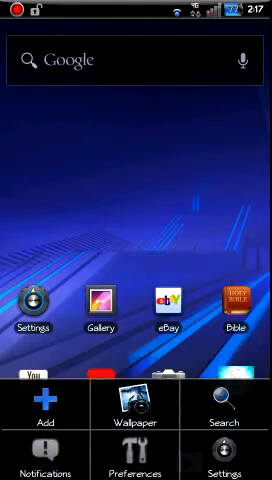
{"action": "left_click", "coordinate": [136, 448]}
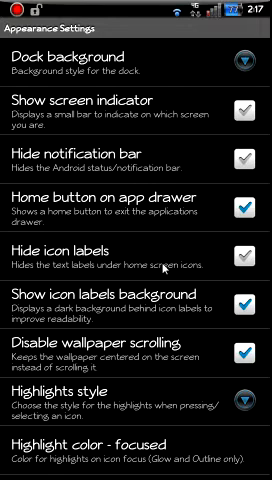
Review the Highlights style choices keeping Outline, then back out of Appearance Settings
{"action": "scroll", "scroll_direction": "up", "scroll_amount": 3}
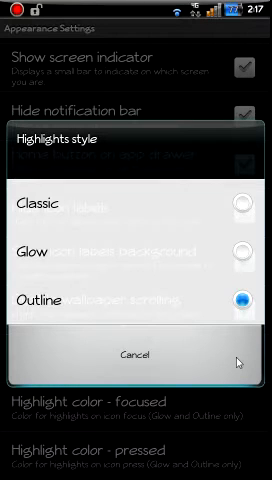
{"action": "left_click", "coordinate": [136, 356]}
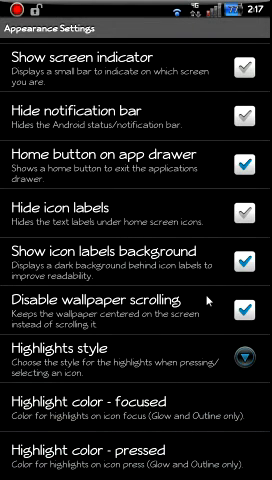
{"action": "key", "text": "back"}
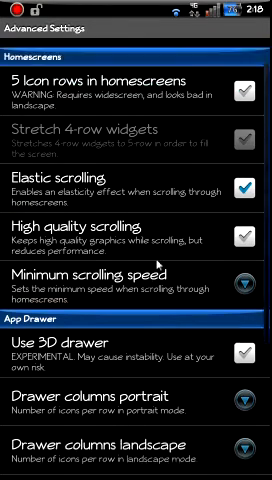
Scroll through the experimental 3D app drawer to try it out
{"action": "scroll", "scroll_direction": "down", "scroll_amount": 3}
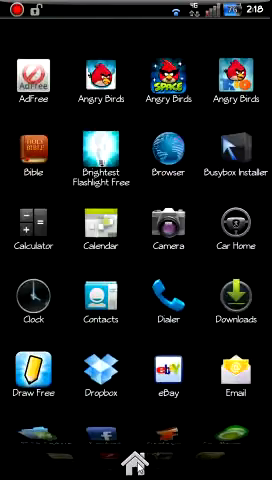
{"action": "scroll", "scroll_direction": "down", "scroll_amount": 3}
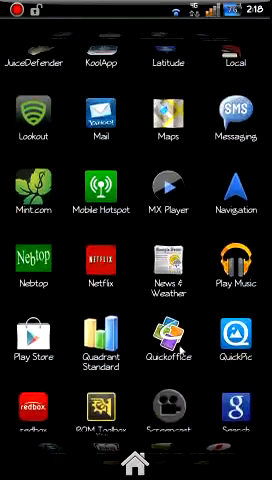
{"action": "scroll", "scroll_direction": "down", "scroll_amount": 3}
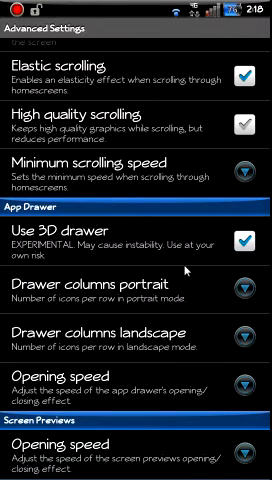
Scroll through the remaining Advanced Settings options and back out to Preferences
{"action": "scroll", "scroll_direction": "up", "scroll_amount": 3}
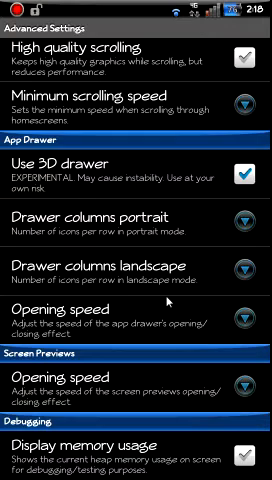
{"action": "key", "text": "Back"}
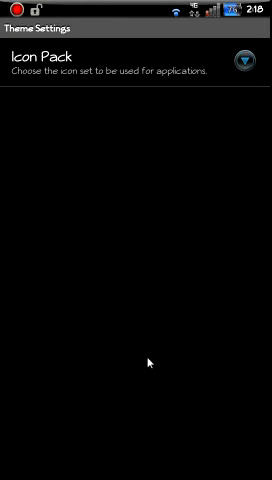
Check the Icon Pack option, then back out of Theme Settings to Preferences
{"action": "left_click", "coordinate": [248, 62]}
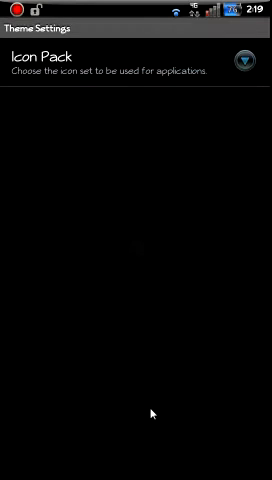
{"action": "key", "text": "Back"}
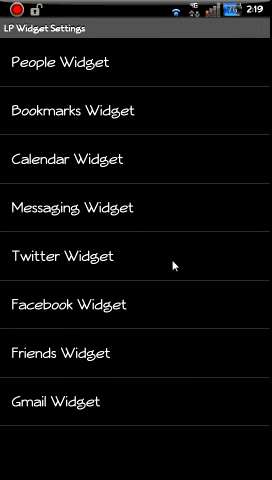
Select a widget entry in LP Widget Settings before returning to Preferences
{"action": "left_click", "coordinate": [64, 256]}
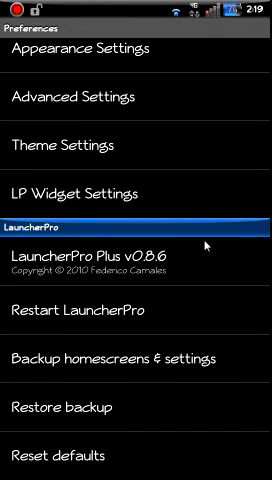
{"action": "mouse_move", "coordinate": [224, 164]}
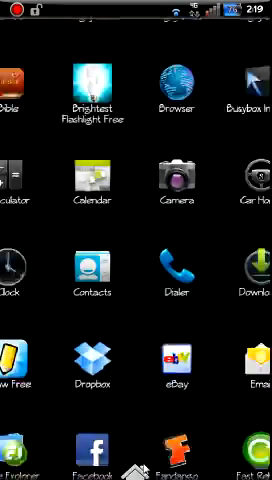
Scroll the app drawer down past Clock, Contacts, Dropbox and Facebook
{"action": "scroll", "scroll_direction": "down", "scroll_amount": 3}
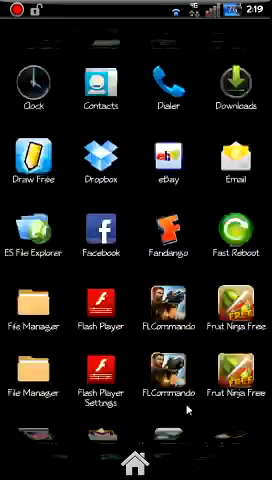